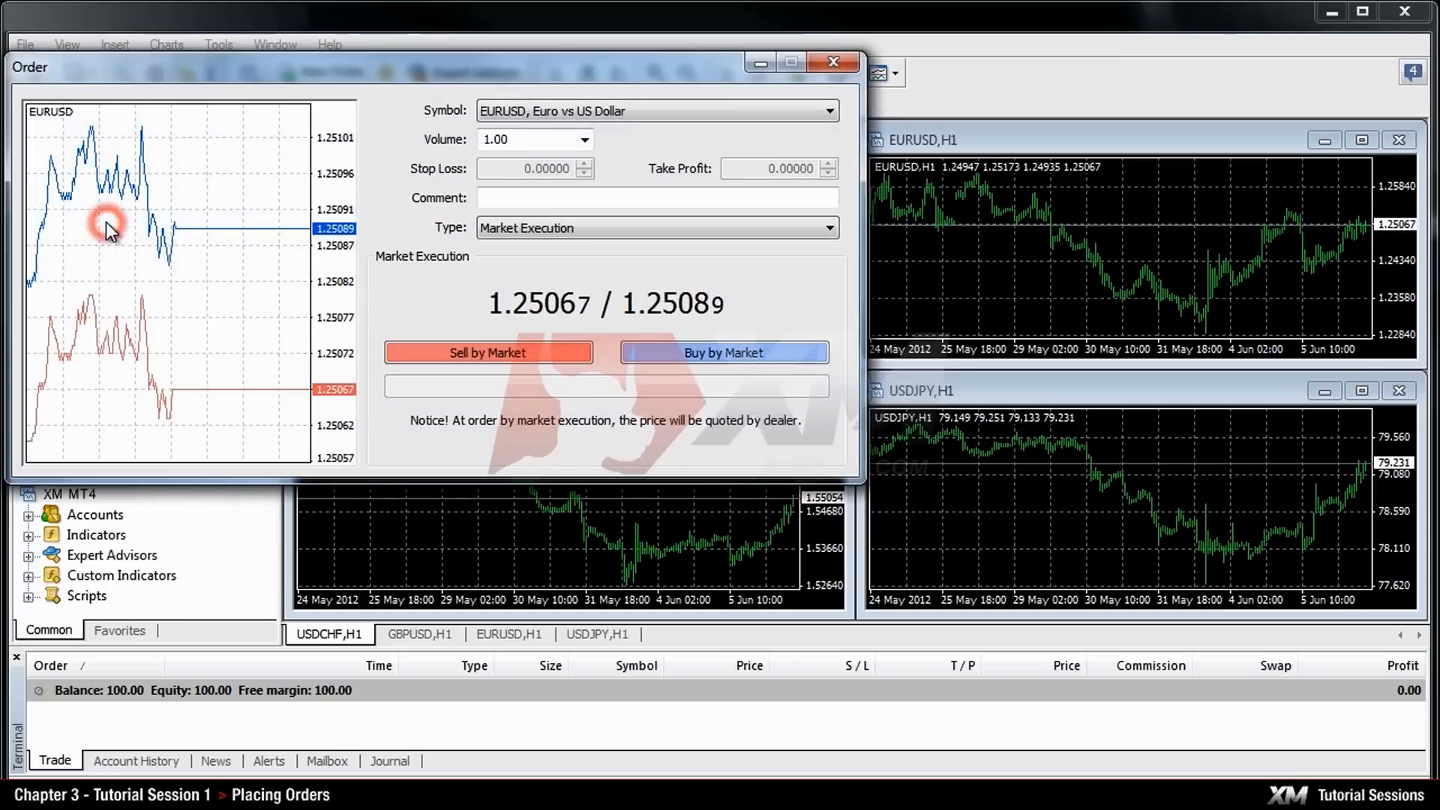
# Step: Close the EURUSD Order window, reopen it from New Order and the chart, then close it
pyautogui.click(831, 61)
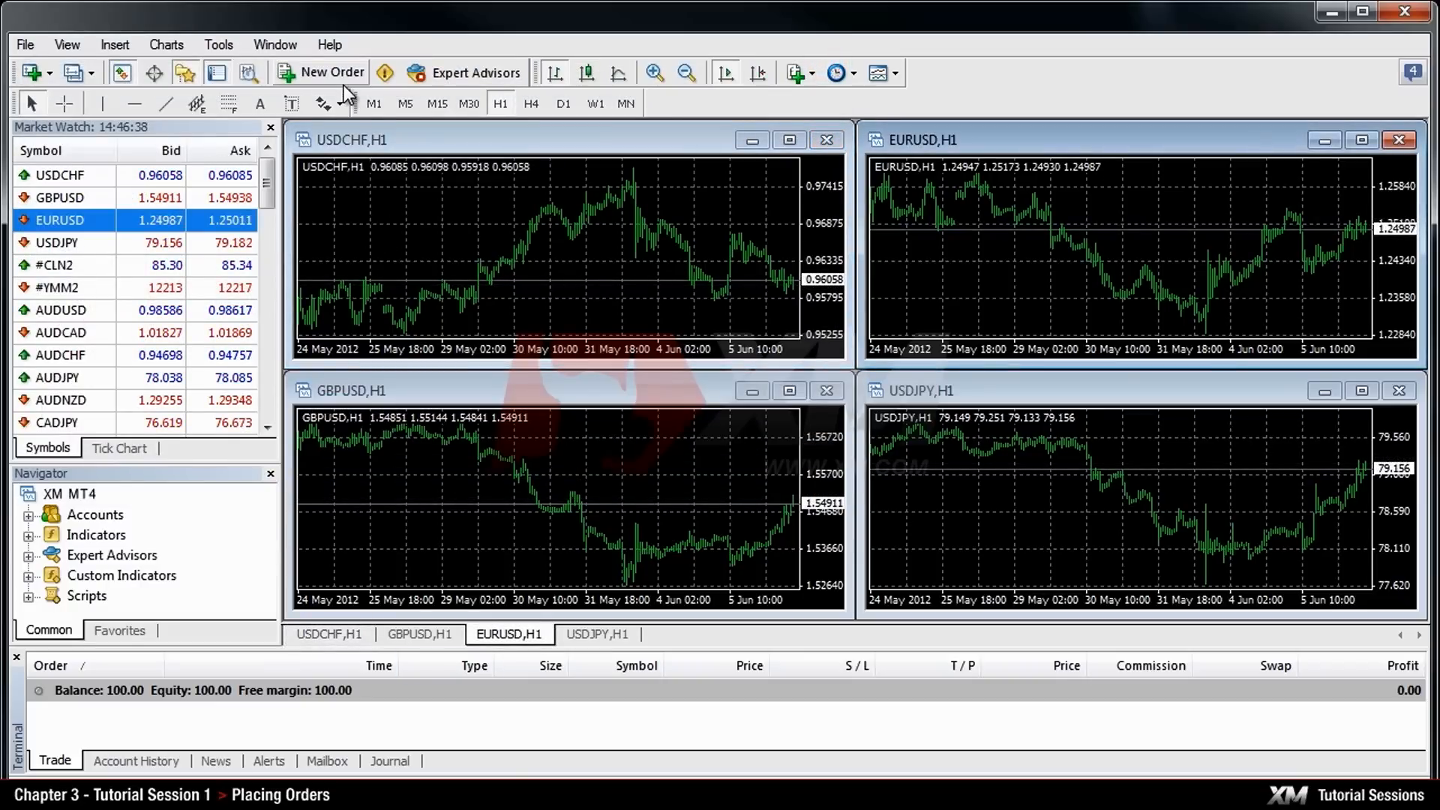
pyautogui.click(321, 72)
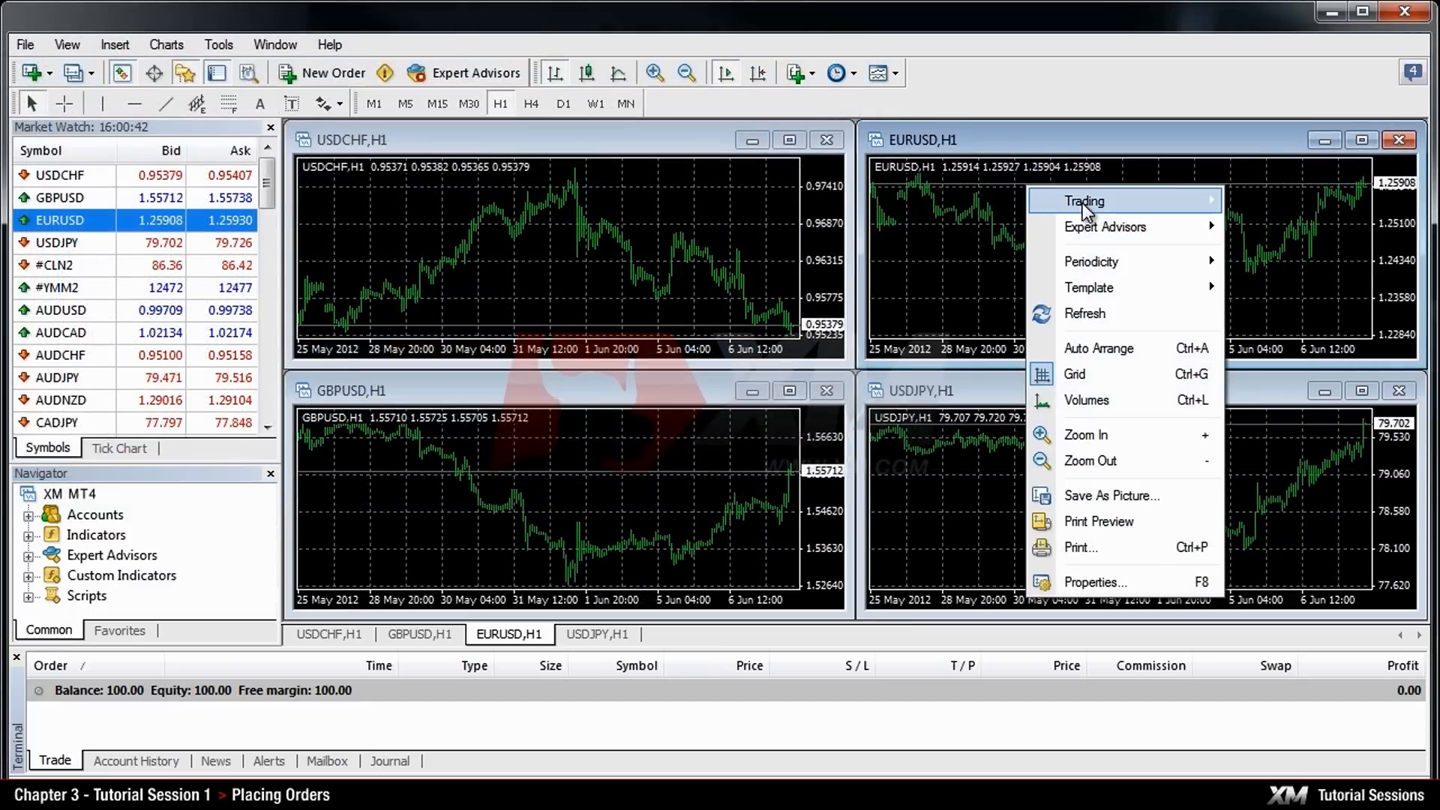
pyautogui.click(1084, 200)
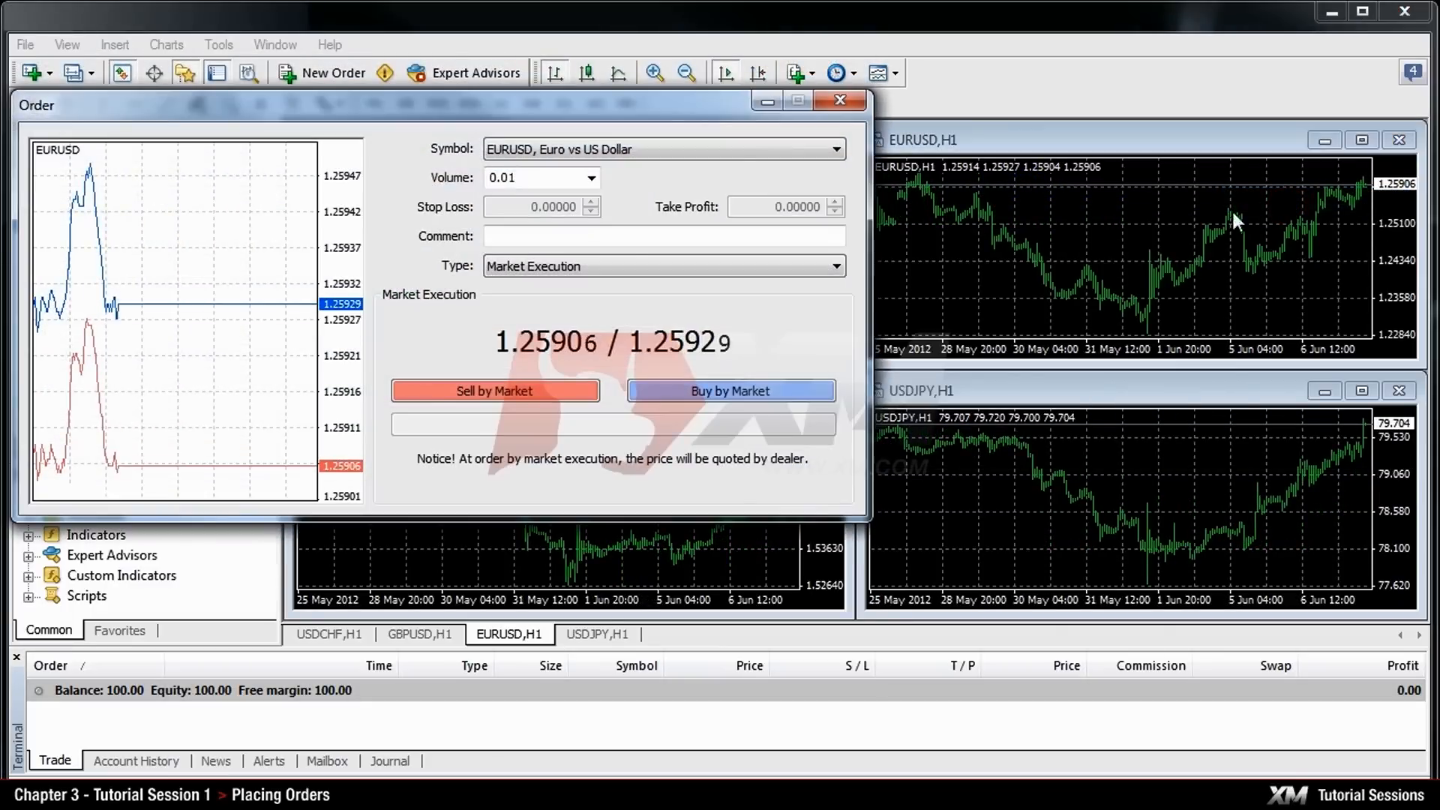
pyautogui.click(838, 100)
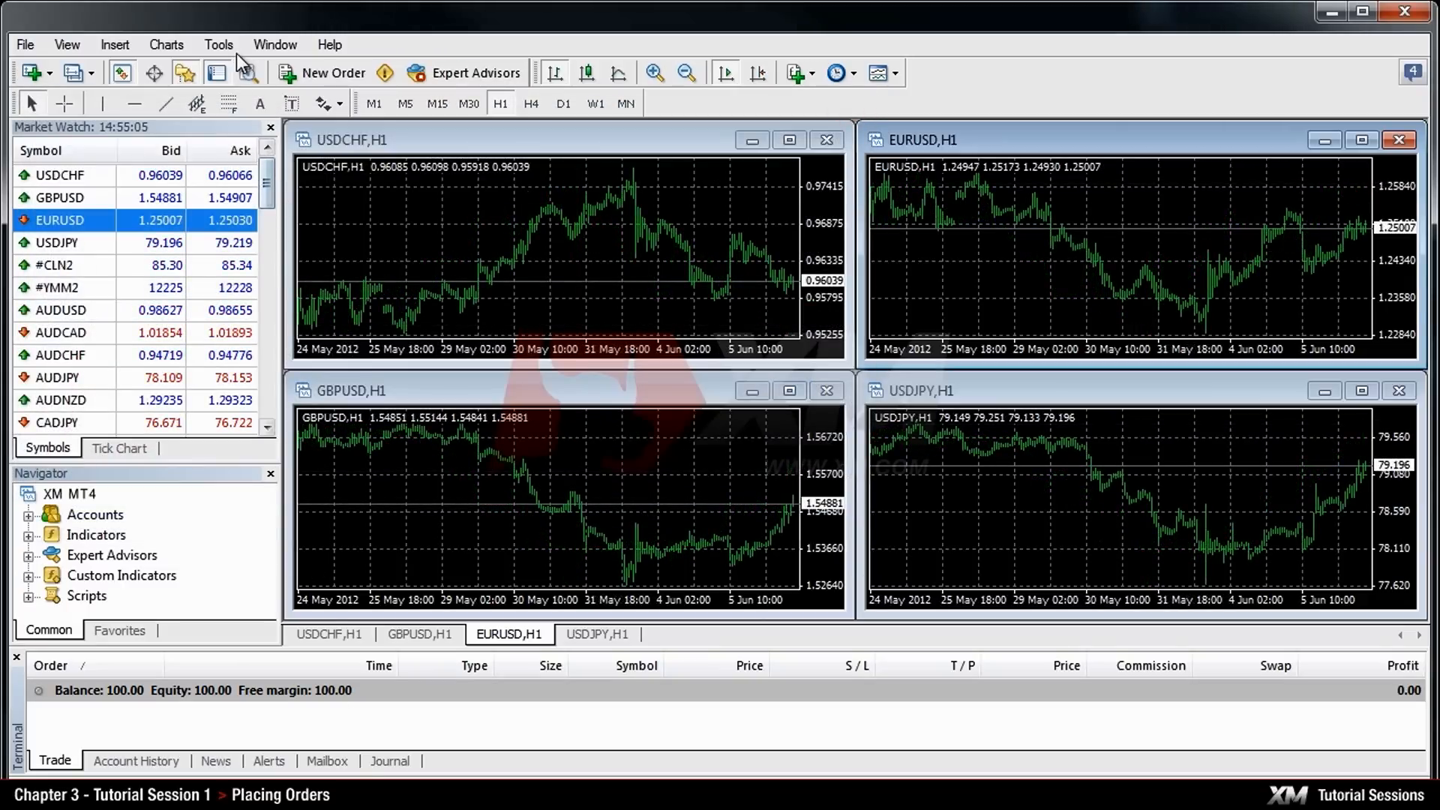
# Step: Bring up the EURUSD market execution Order window with F9 from the Tools menu
pyautogui.click(217, 44)
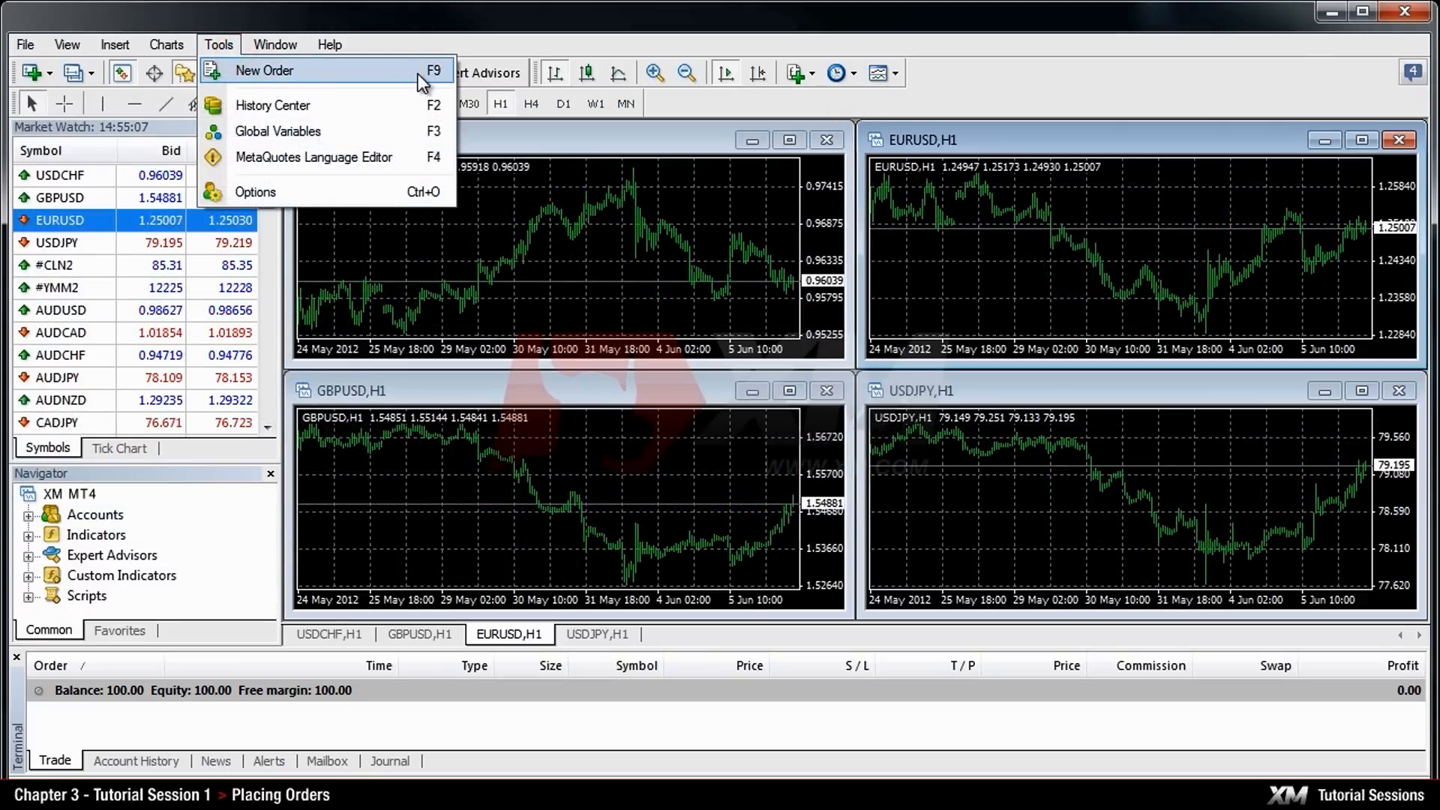
pyautogui.press('F9')
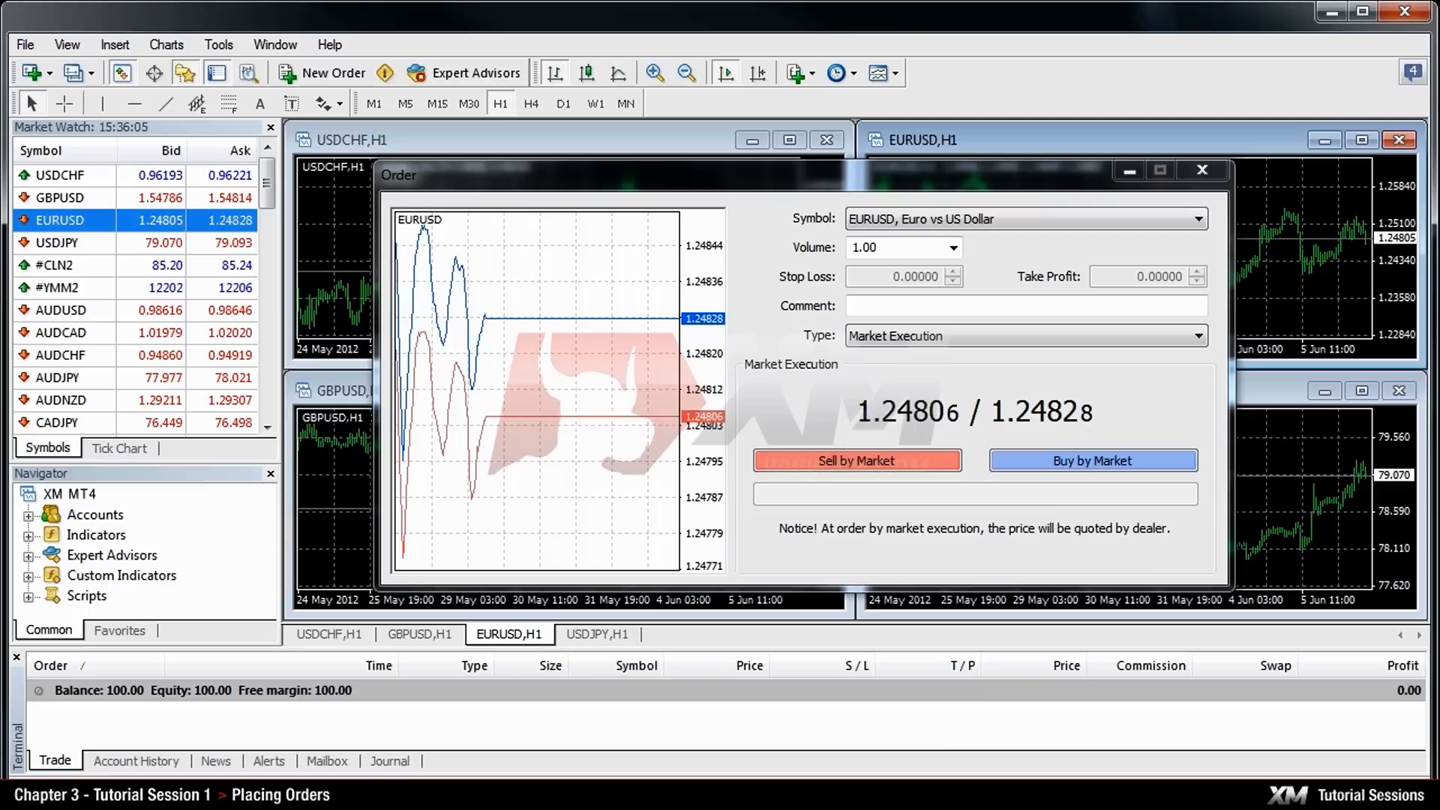
# Step: Lower the EURUSD order's Volume field from 1.00 to 0.01 lots
pyautogui.click(953, 246)
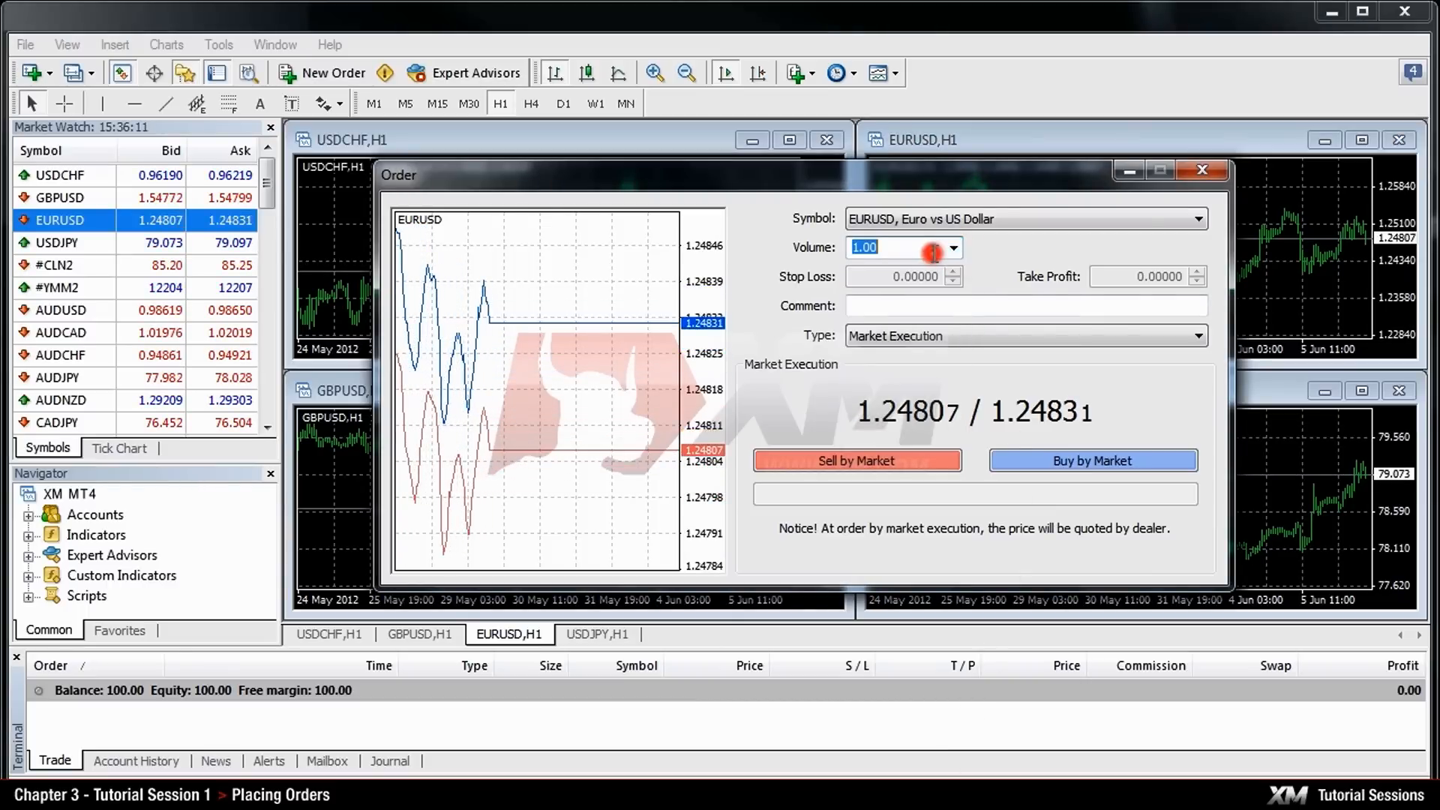
pyautogui.click(954, 254)
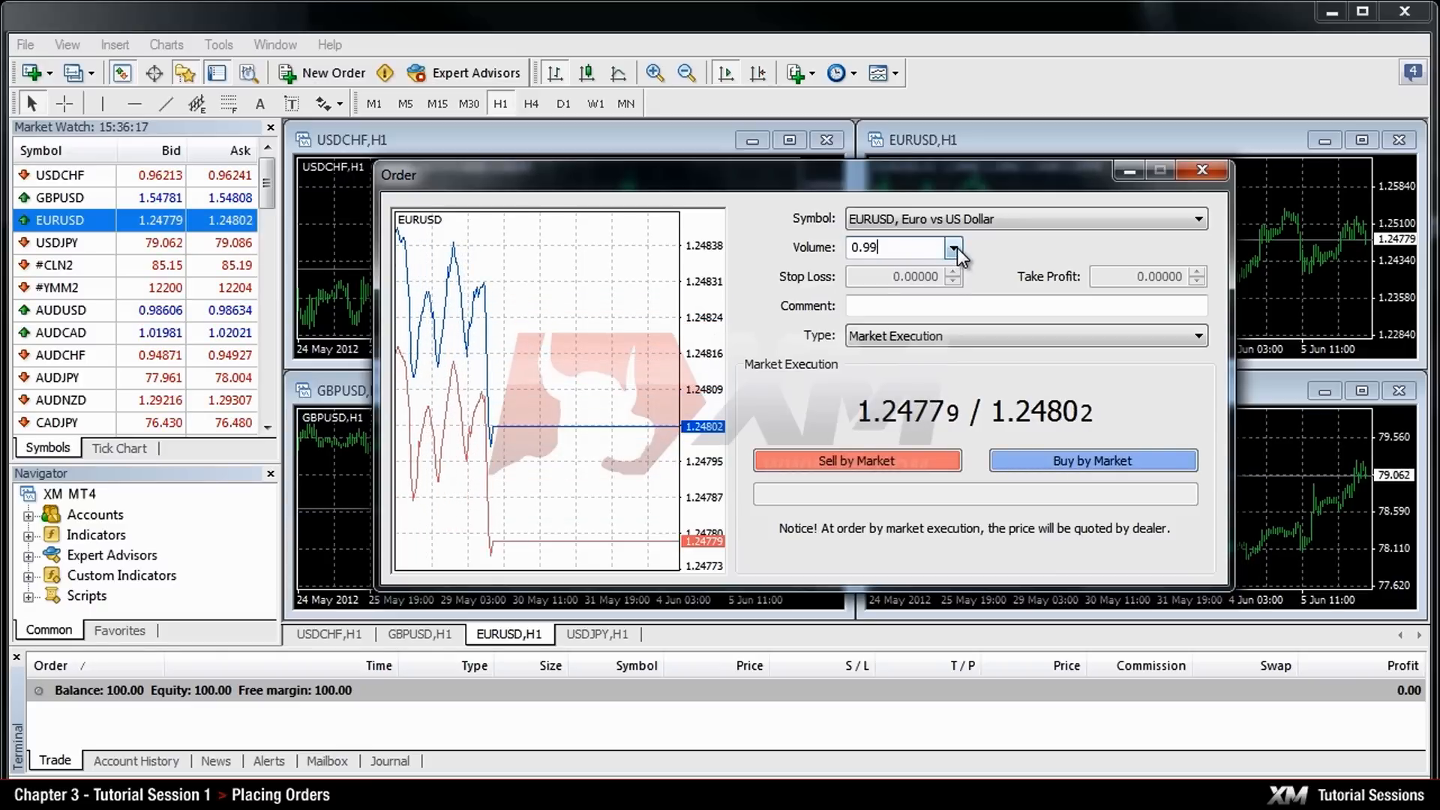
pyautogui.click(955, 250)
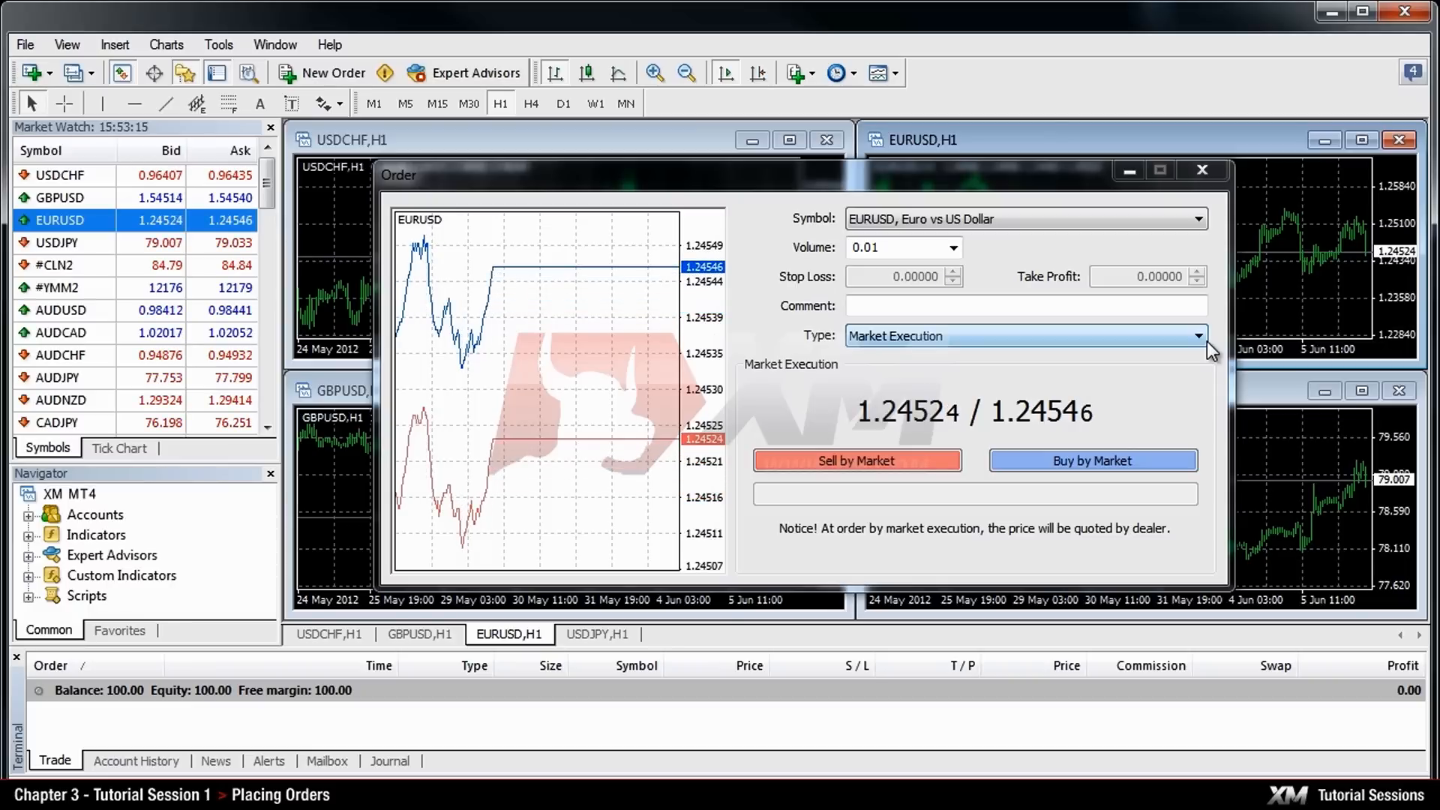
pyautogui.click(1197, 335)
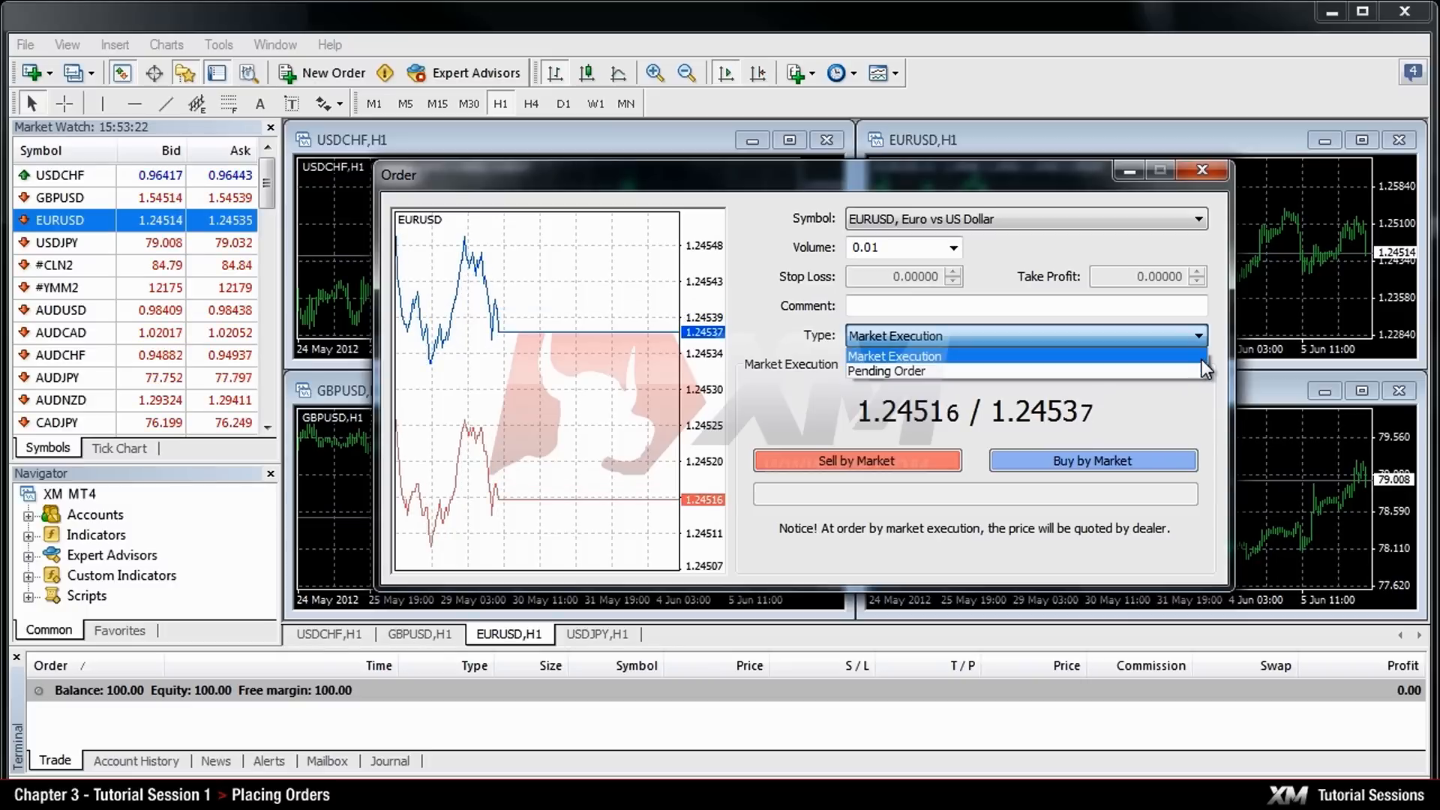
pyautogui.click(891, 355)
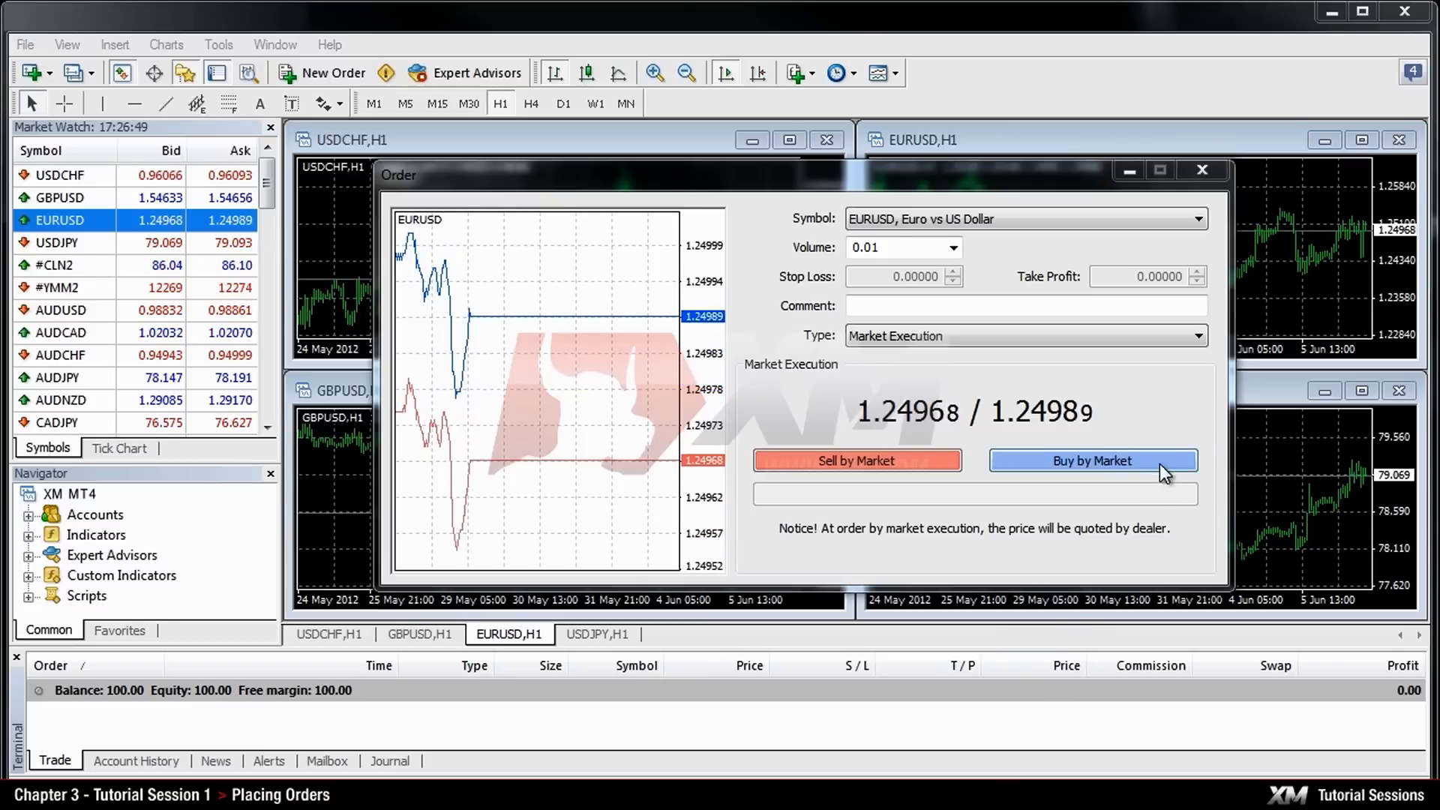
# Step: Buy 0.01 lots of EURUSD at market, filled at 1.24987, and acknowledge the confirmation
pyautogui.click(1091, 459)
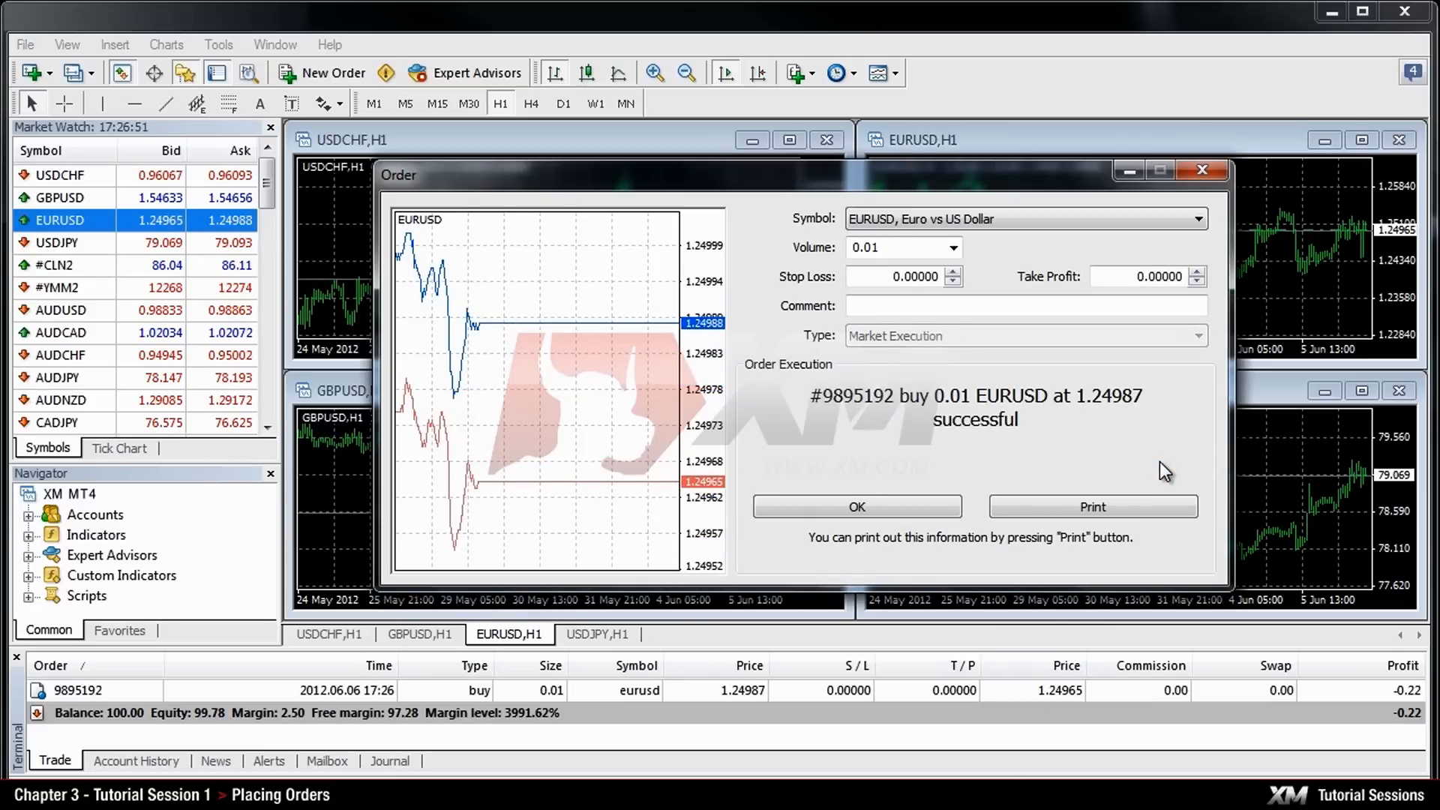
pyautogui.click(854, 506)
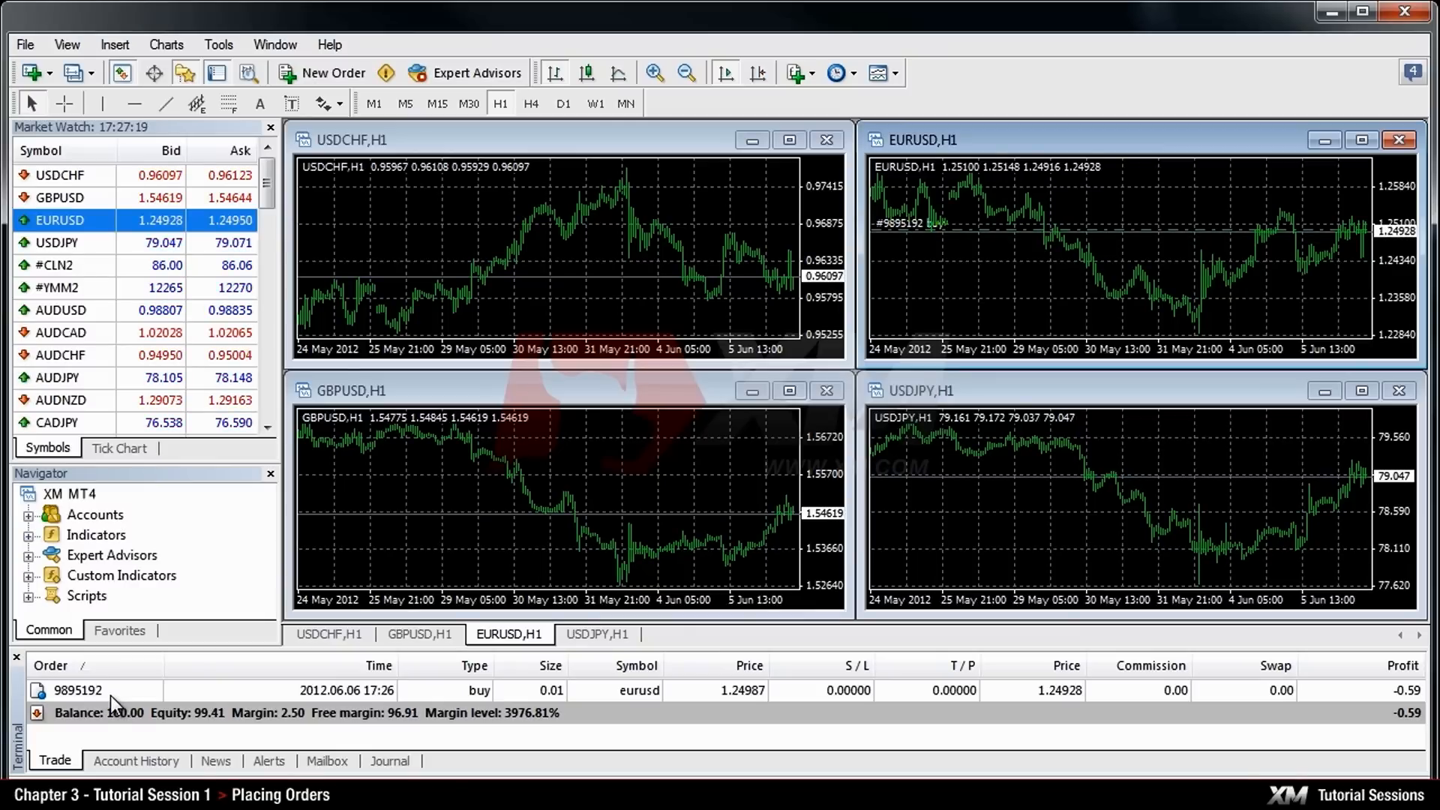
# Step: Close EURUSD buy 9895192 at market (1.24919) from its order window and confirm
pyautogui.doubleClick(78, 690)
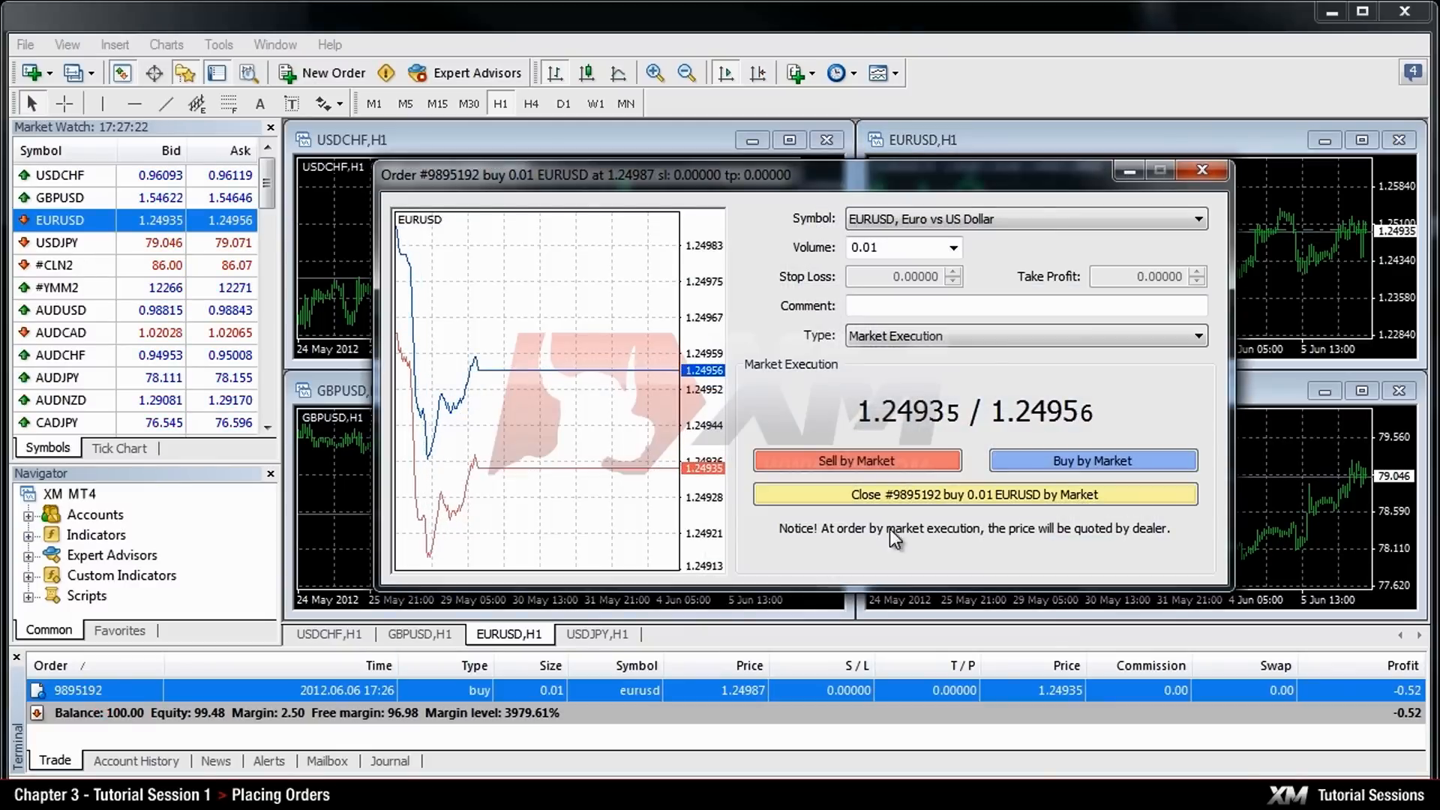
pyautogui.click(975, 494)
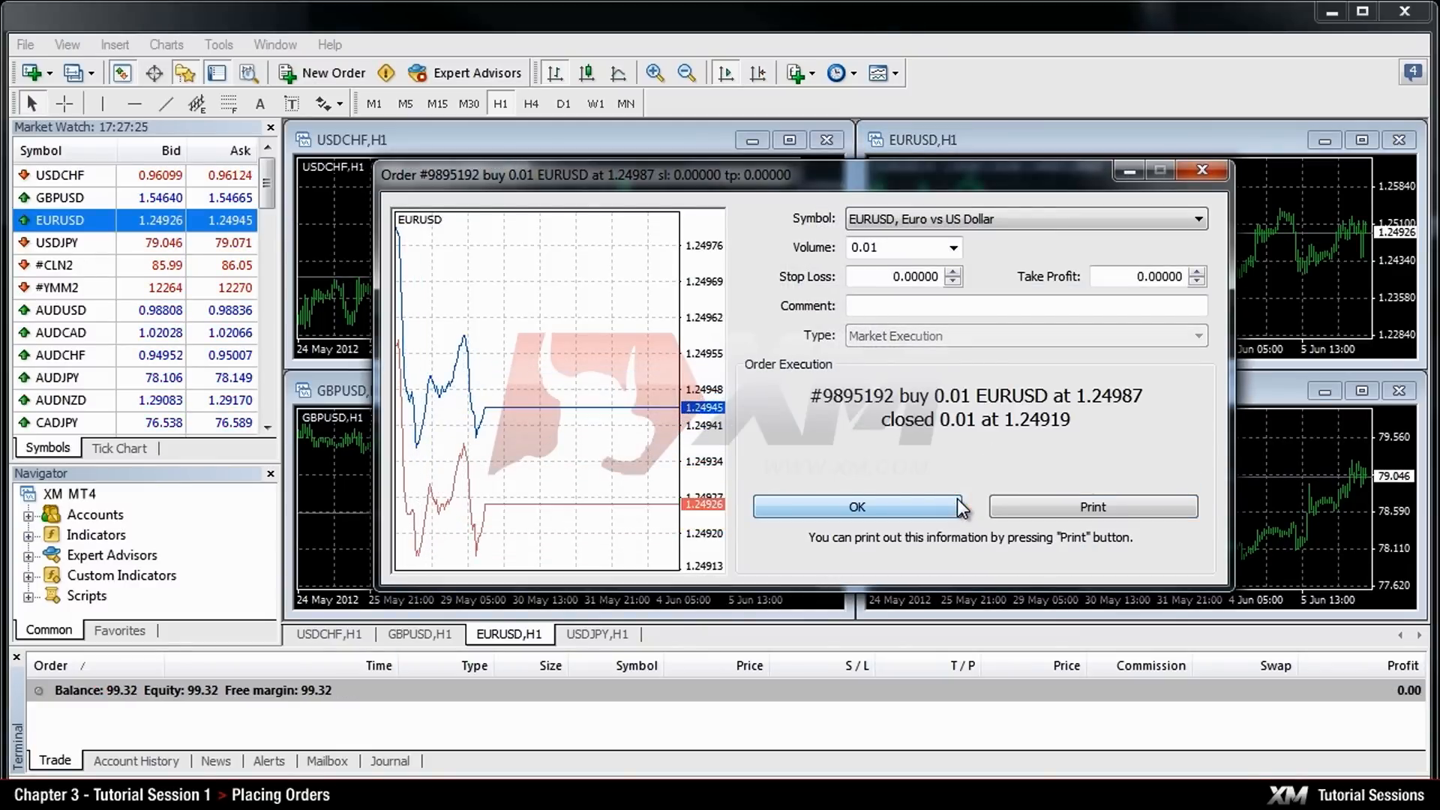
pyautogui.click(856, 506)
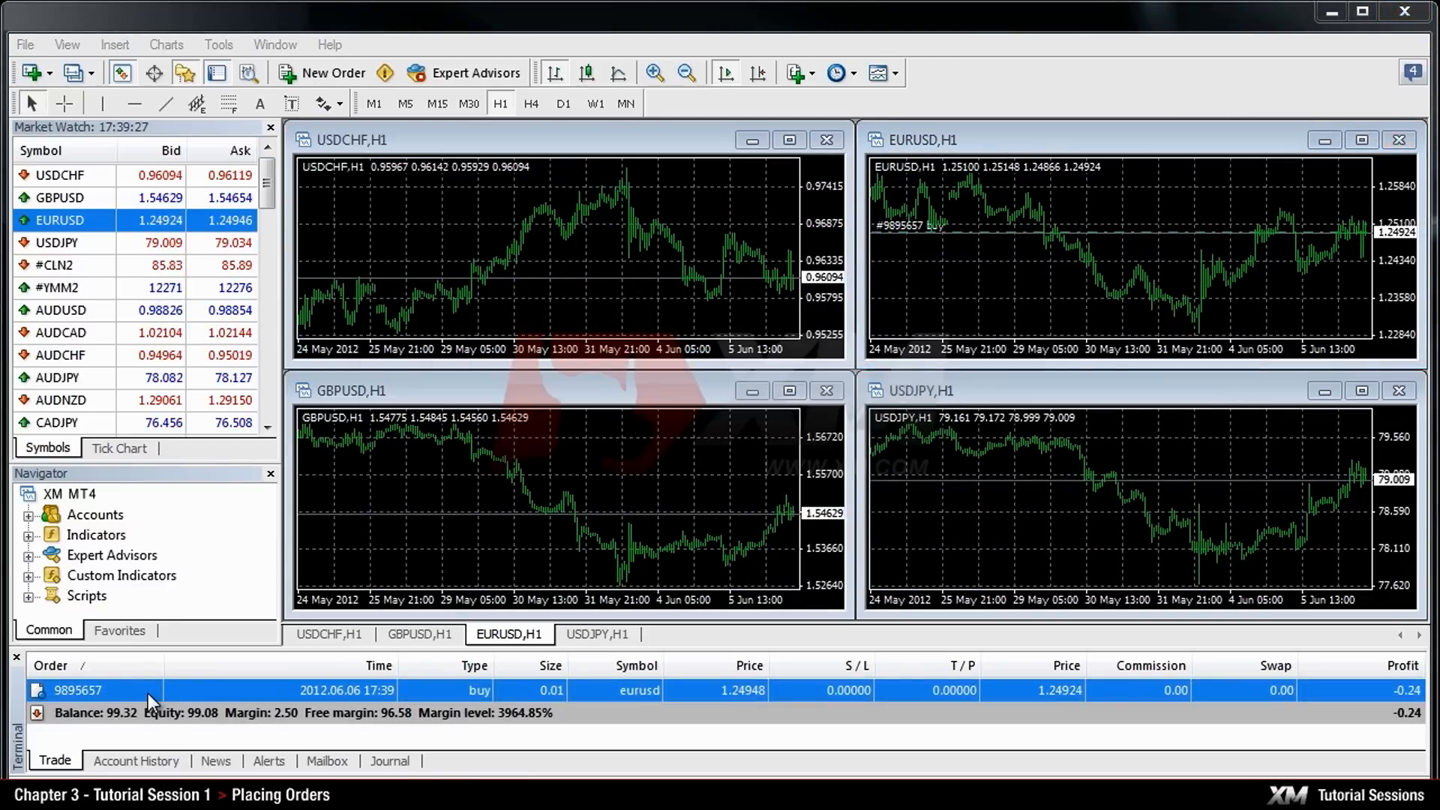
# Step: Close EURUSD buy 9895657 at 1.24920 via its Close Order action, leaving balance 99.04
pyautogui.rightClick(78, 690)
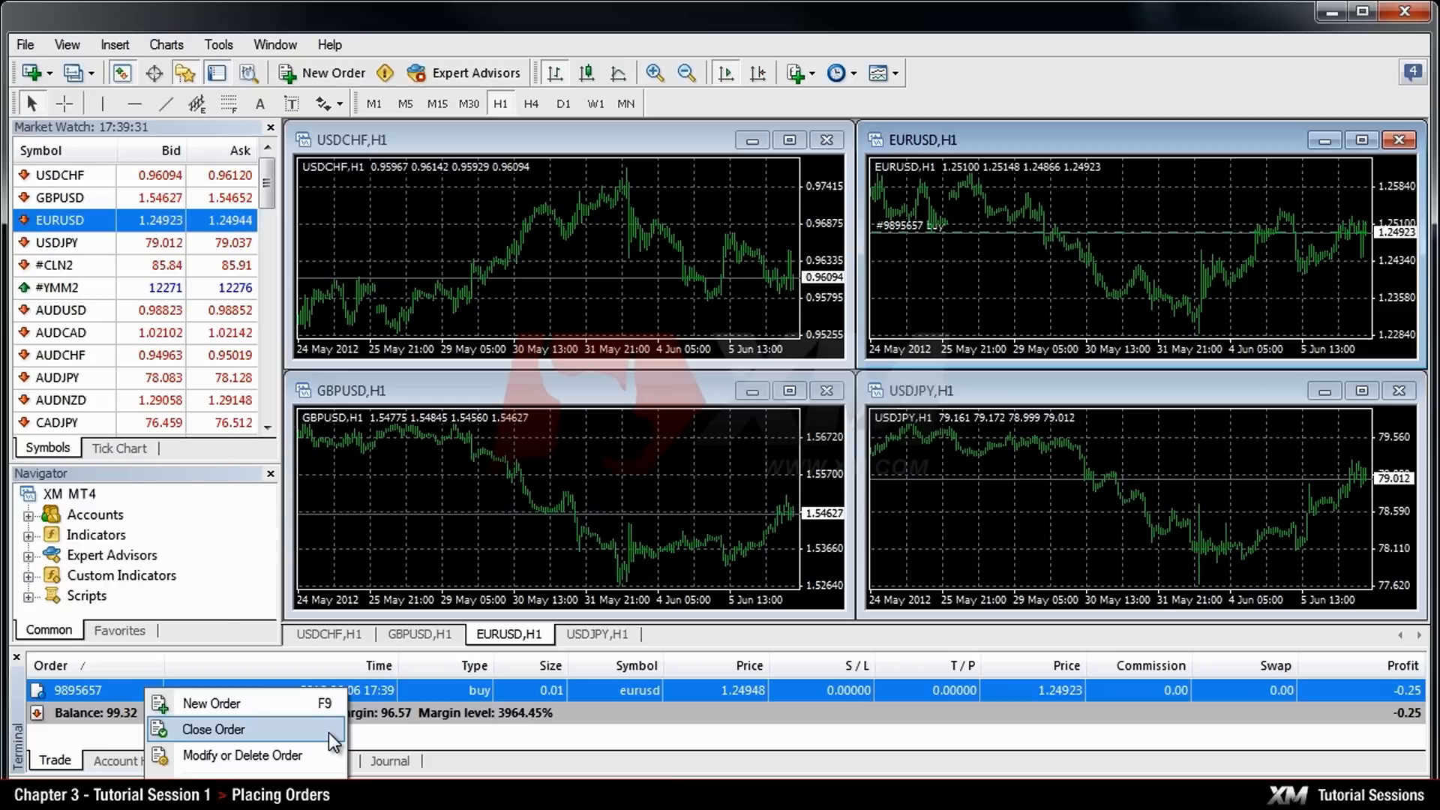
pyautogui.click(214, 729)
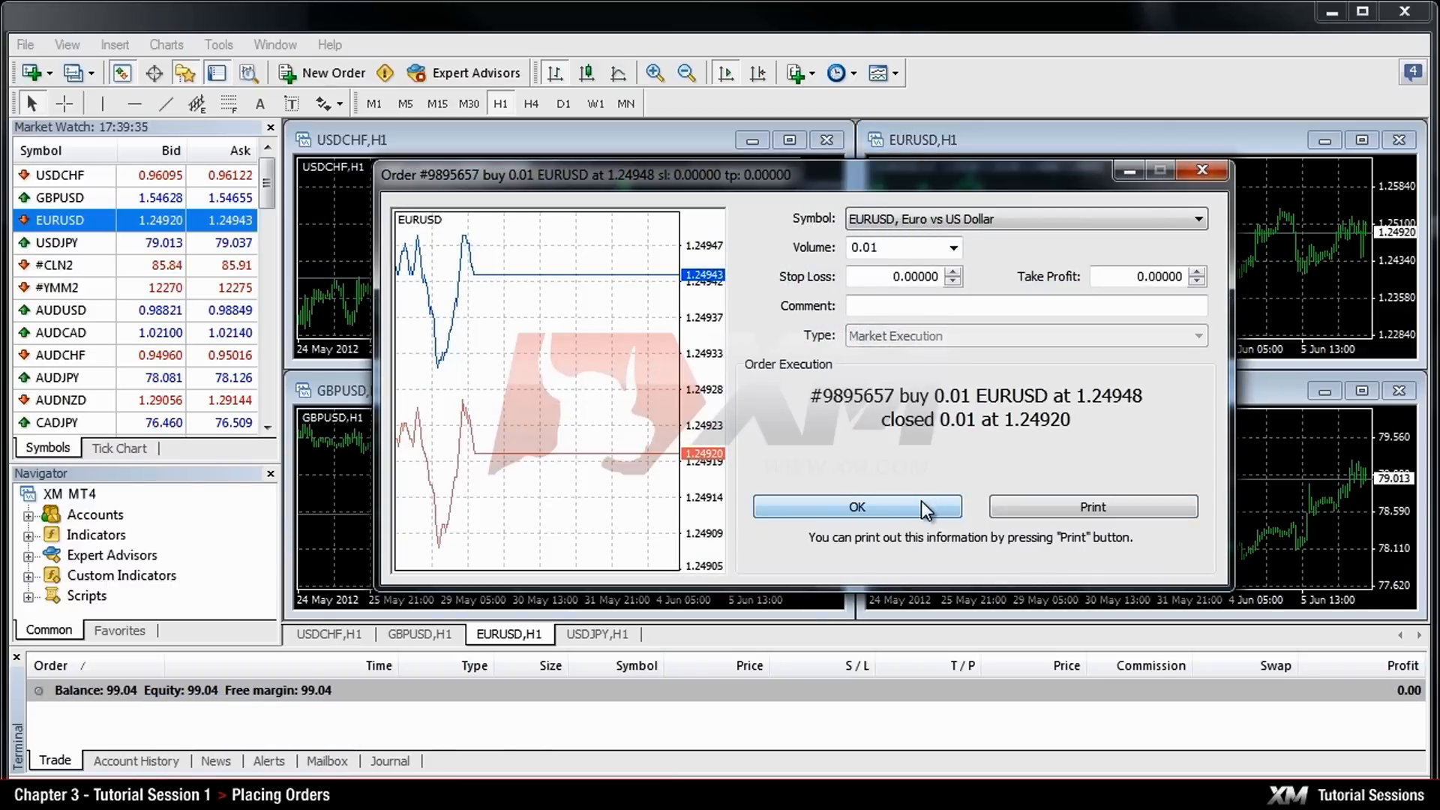
pyautogui.click(855, 507)
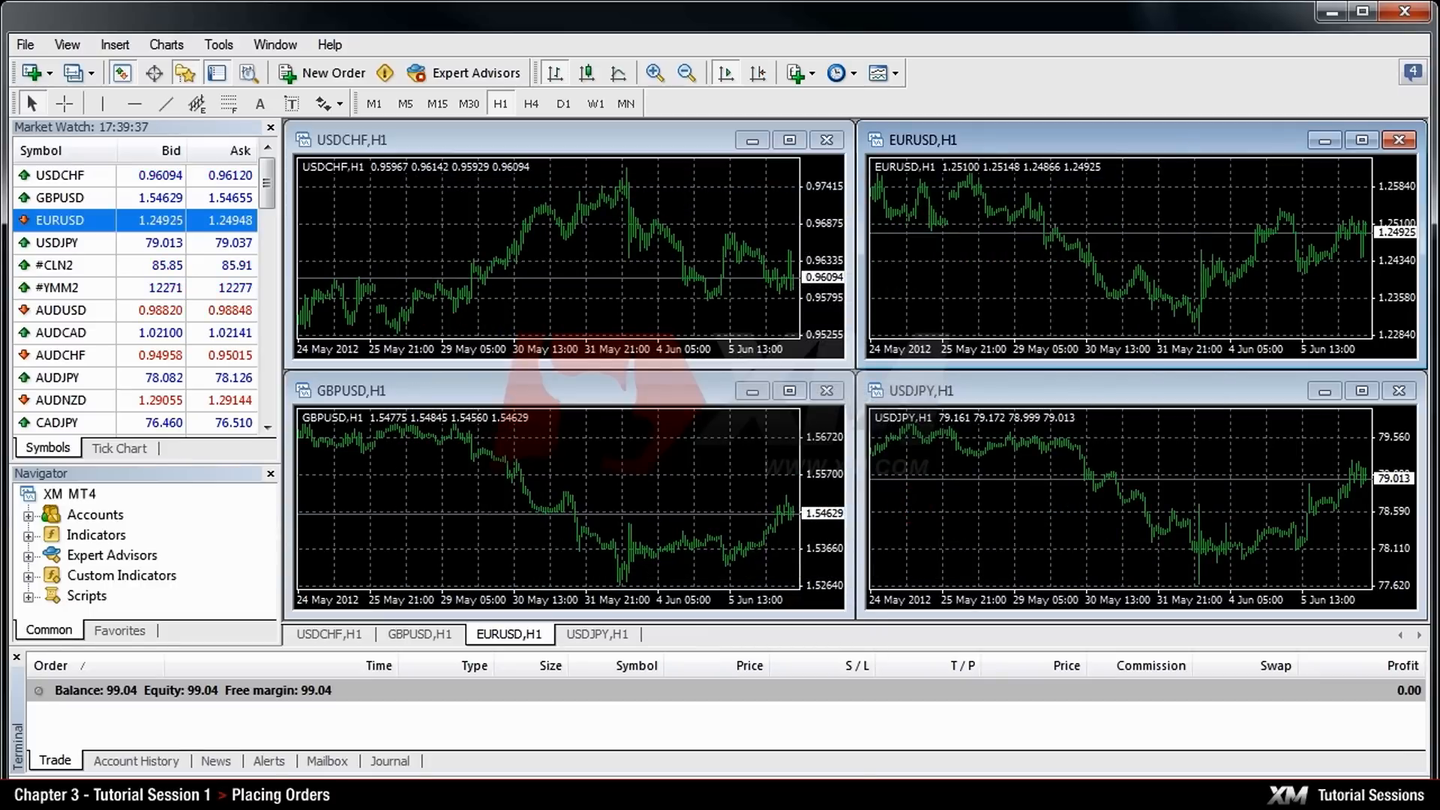